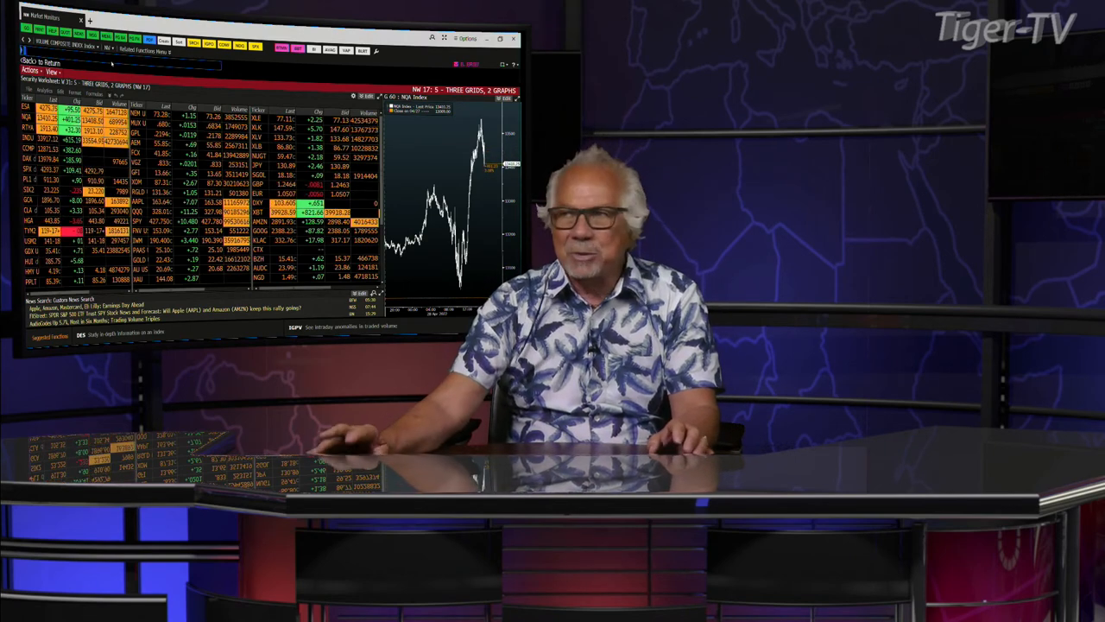
Enter AMZN in the command line to load Amazon's trade and quote recap
{"action": "type", "text": "AMZN"}
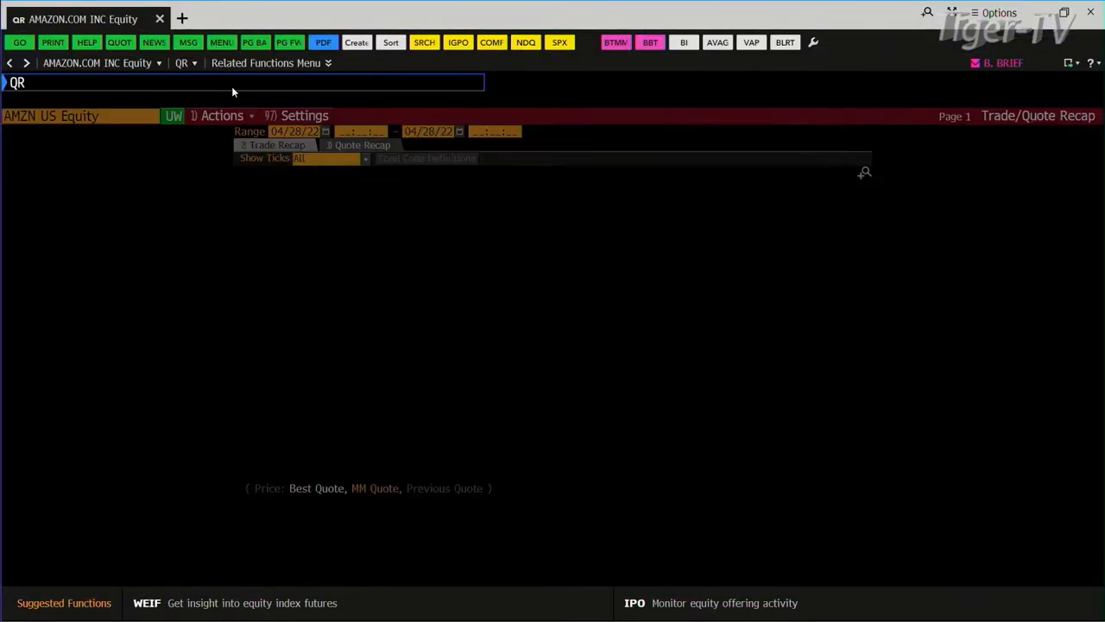
Run QR for Amazon's trade recap, then start the CN company news command
{"action": "key", "text": "enter"}
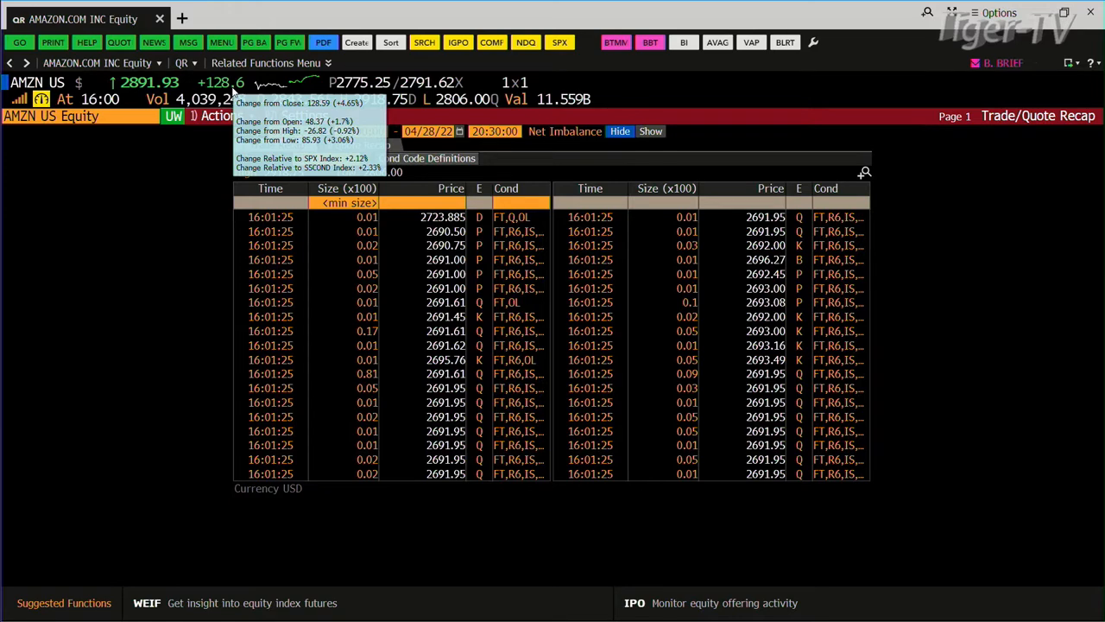
{"action": "type", "text": "CN"}
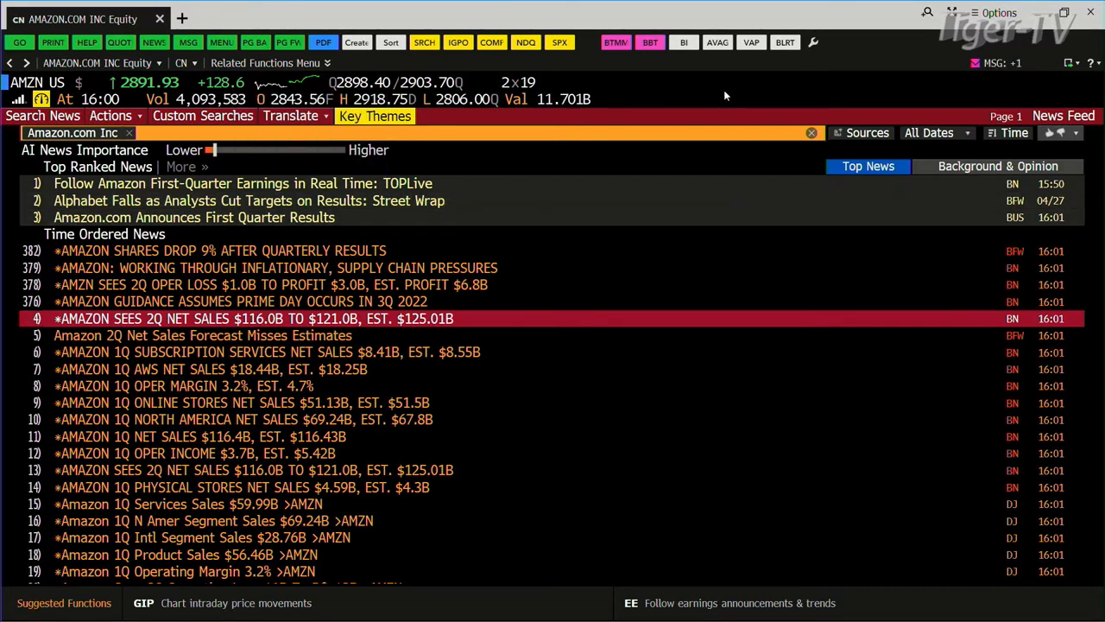
Revisit Amazon's trade recap via QR, showing the 16:02 prints near 2619
{"action": "type", "text": "QR"}
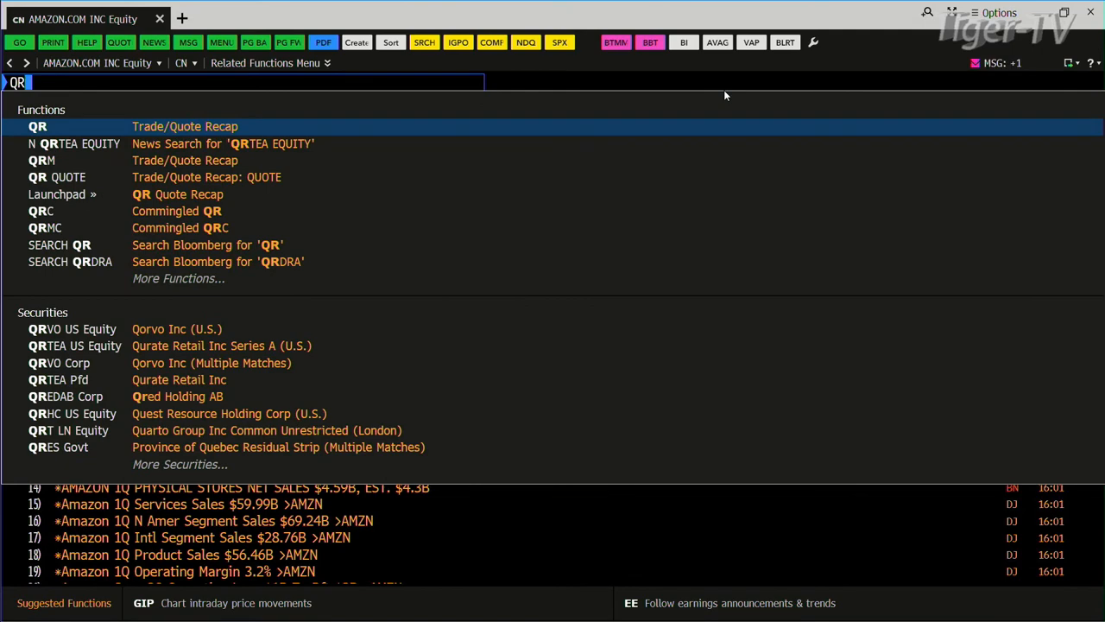
{"action": "key", "text": "Enter"}
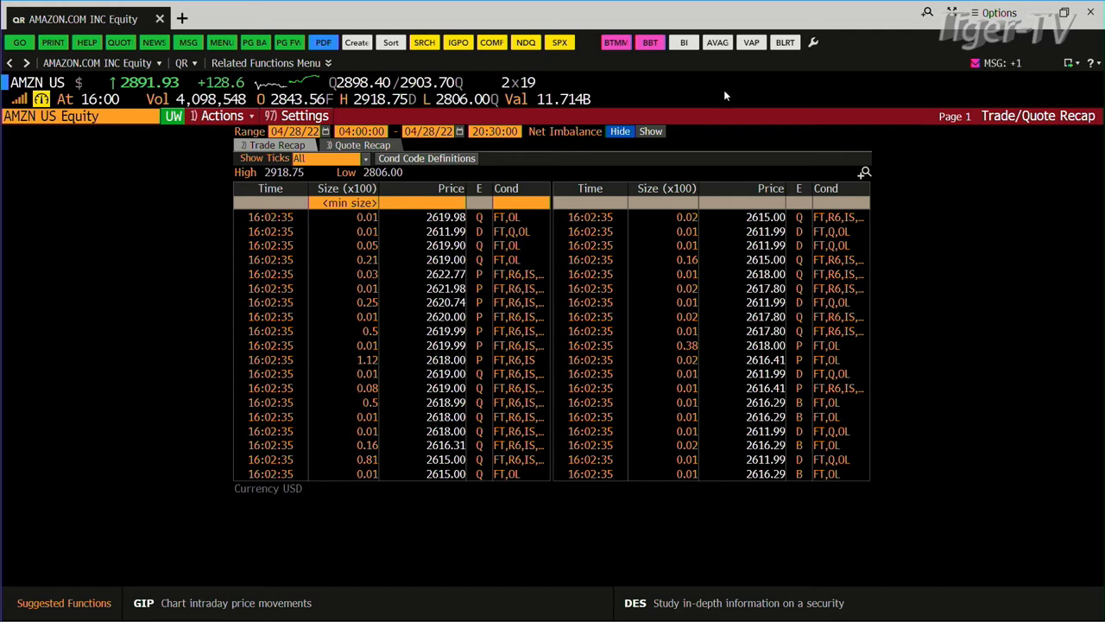
Run NW and choose Market Monitors to load the market monitors screen
{"action": "type", "text": "NW"}
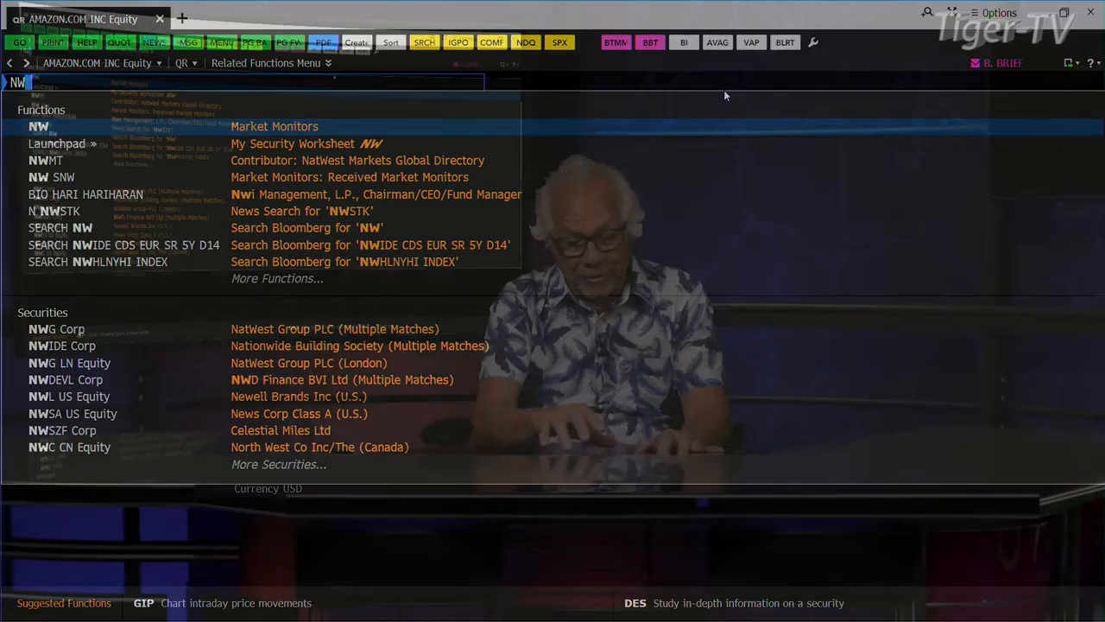
{"action": "left_click", "coordinate": [274, 126]}
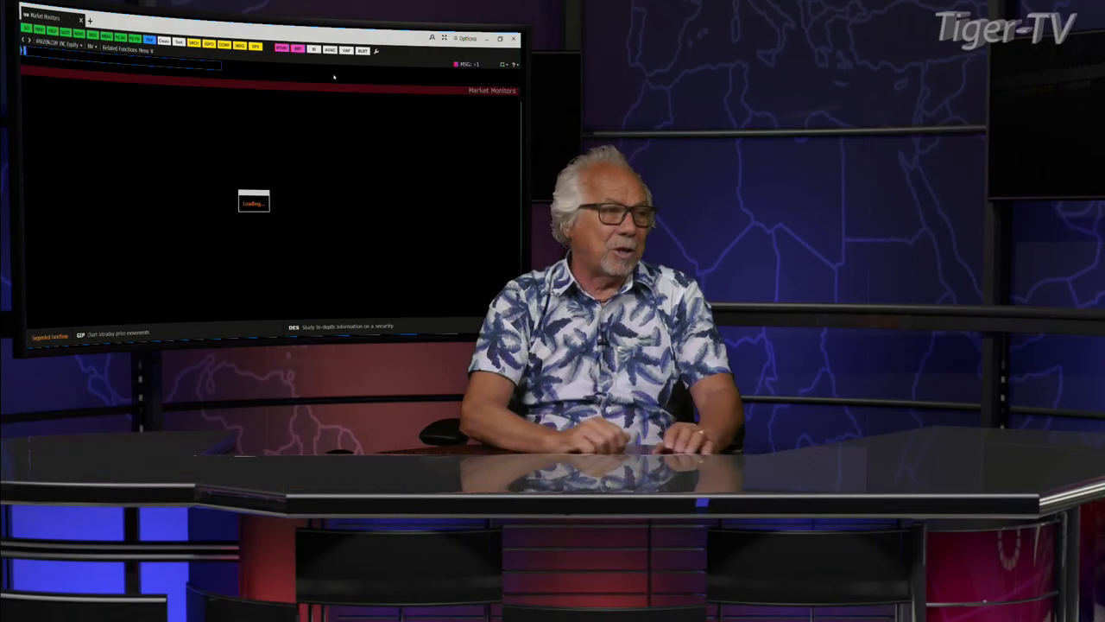